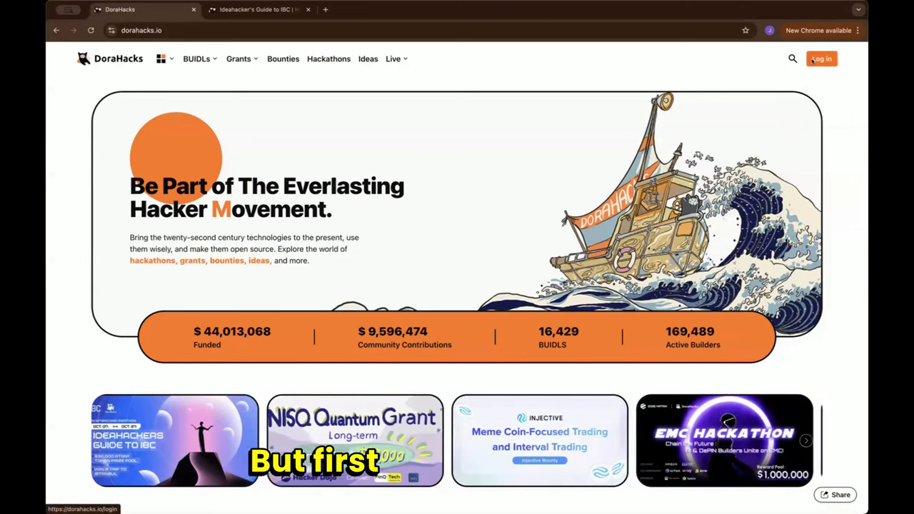
# Log in to DoraHacks by continuing with a Google account, landing on the home feed
pyautogui.click(823, 59)
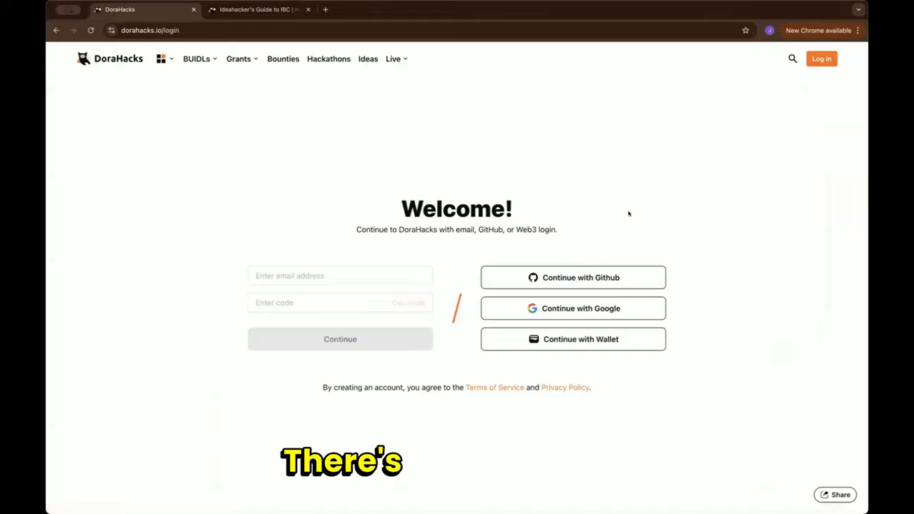
pyautogui.moveTo(583, 282)
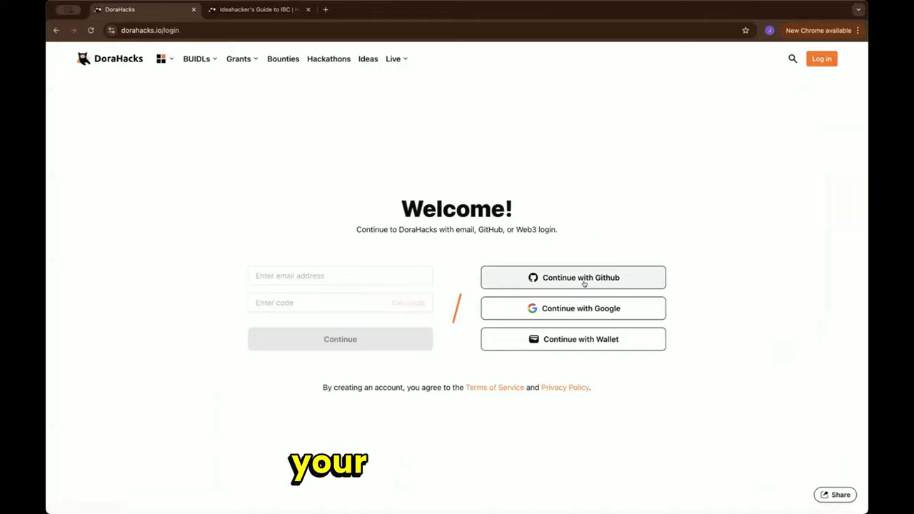
pyautogui.click(572, 340)
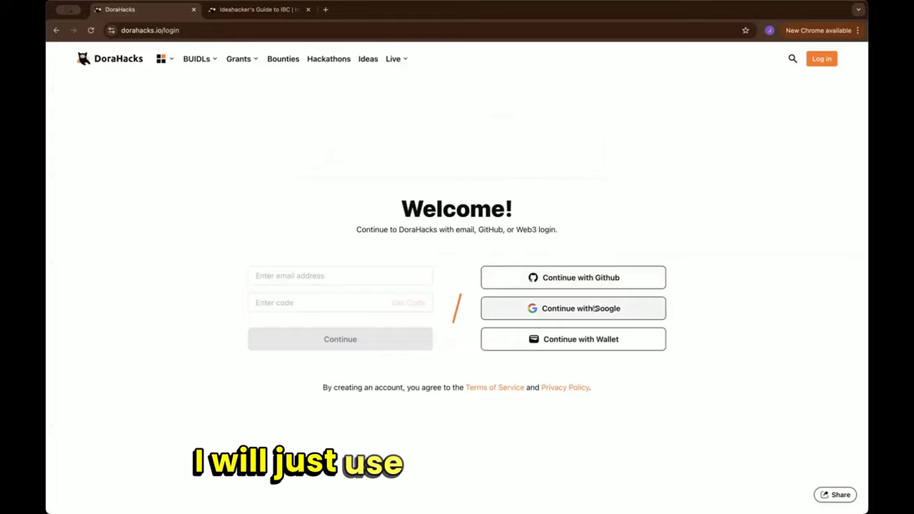
pyautogui.click(573, 308)
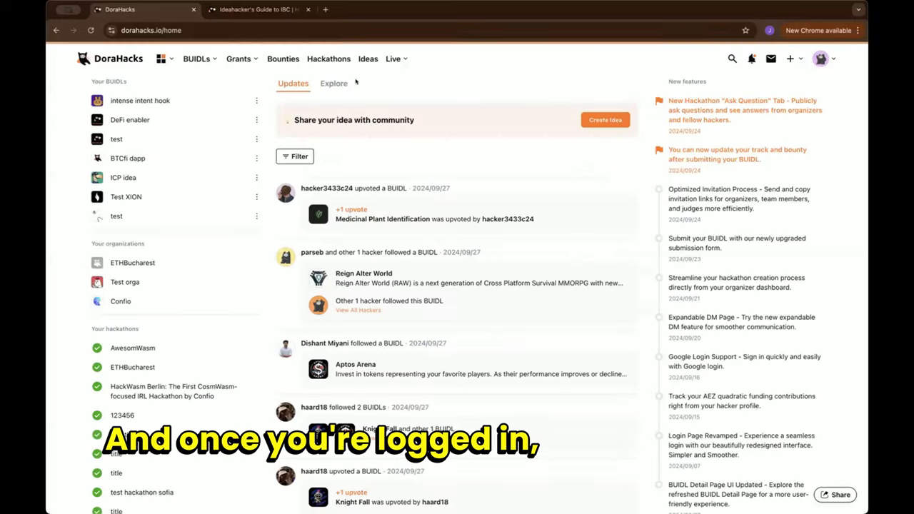
# Go to the Hackathons listing and scan down the grid for the IBC ideathon
pyautogui.click(328, 58)
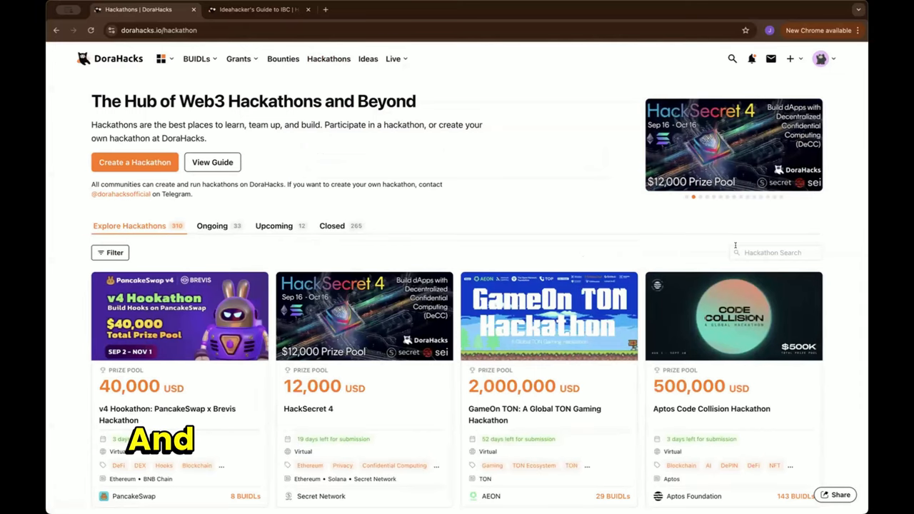
pyautogui.scroll(-3)
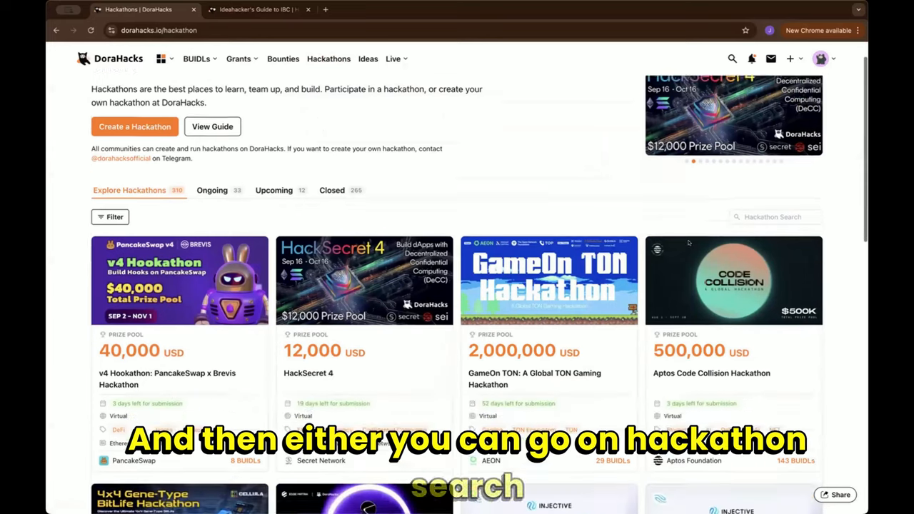
pyautogui.scroll(-3)
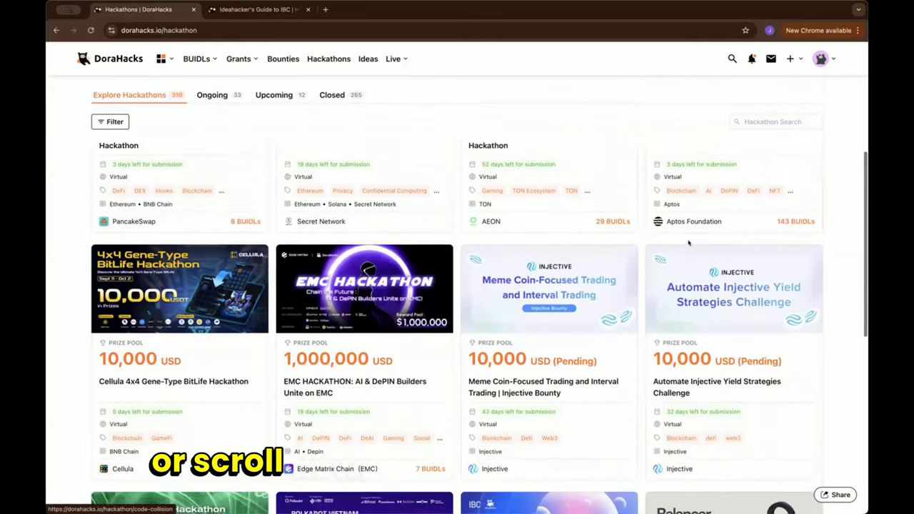
pyautogui.scroll(-3)
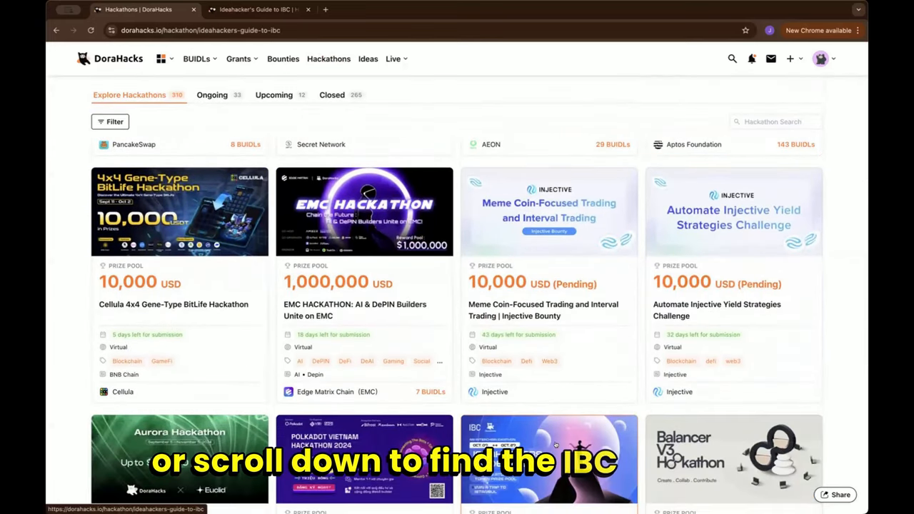
# Read the Ideahacker's Guide to IBC page through its details, judges, sponsor and links, then return to the top
pyautogui.click(556, 450)
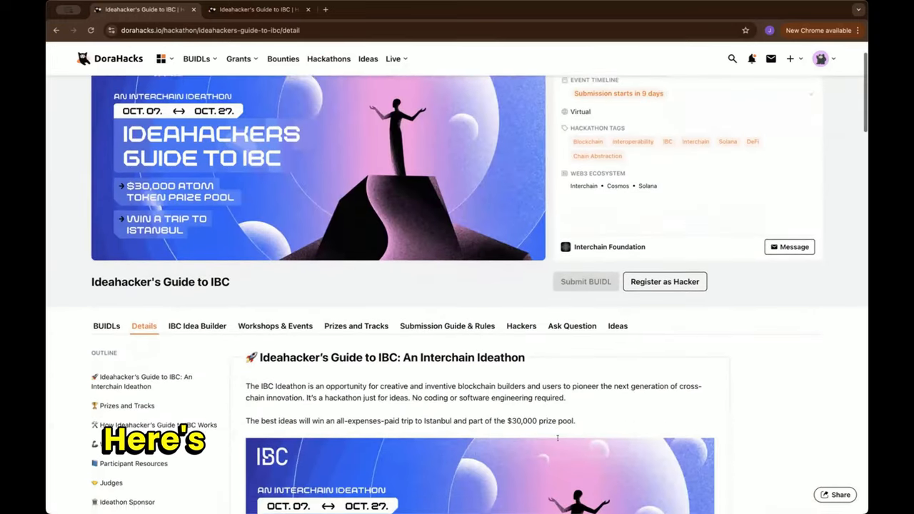
pyautogui.scroll(-3)
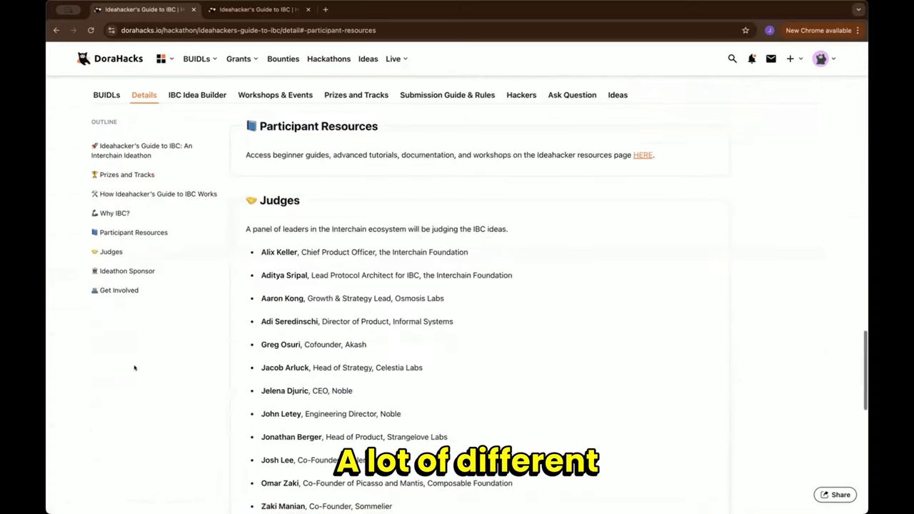
pyautogui.scroll(-3)
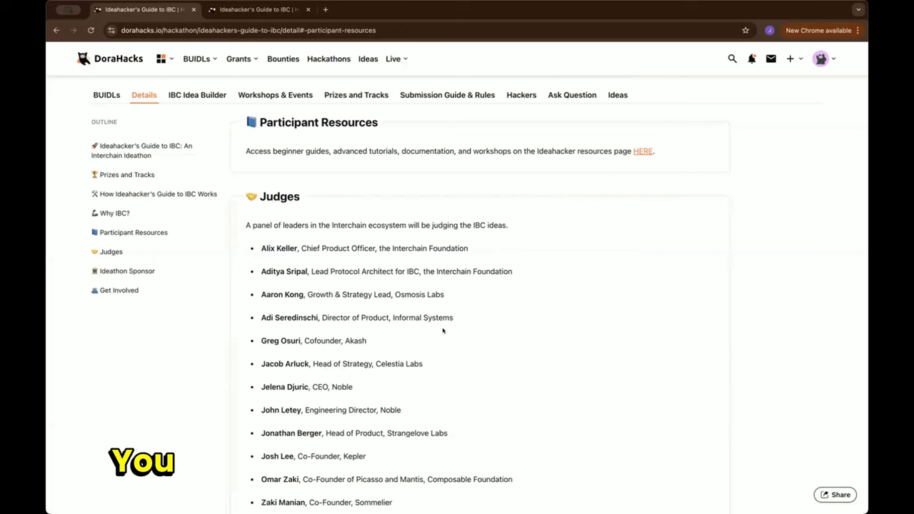
pyautogui.scroll(-3)
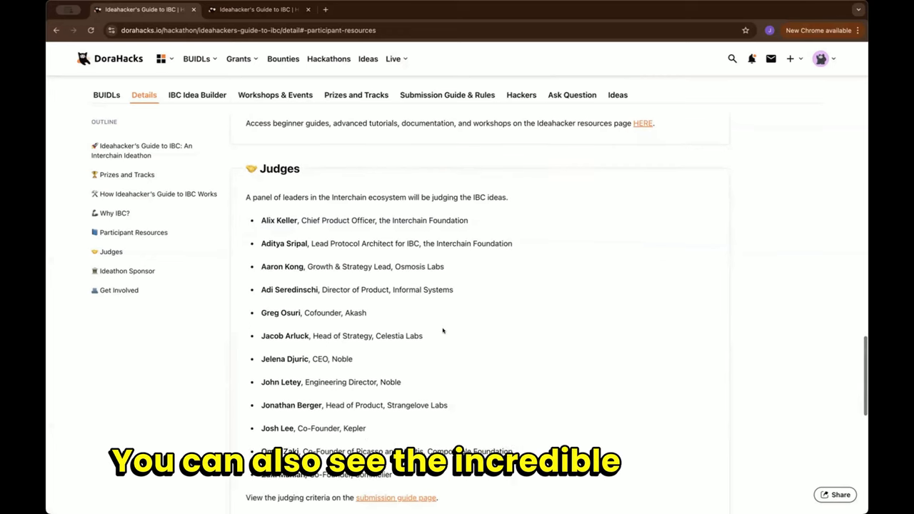
pyautogui.scroll(-3)
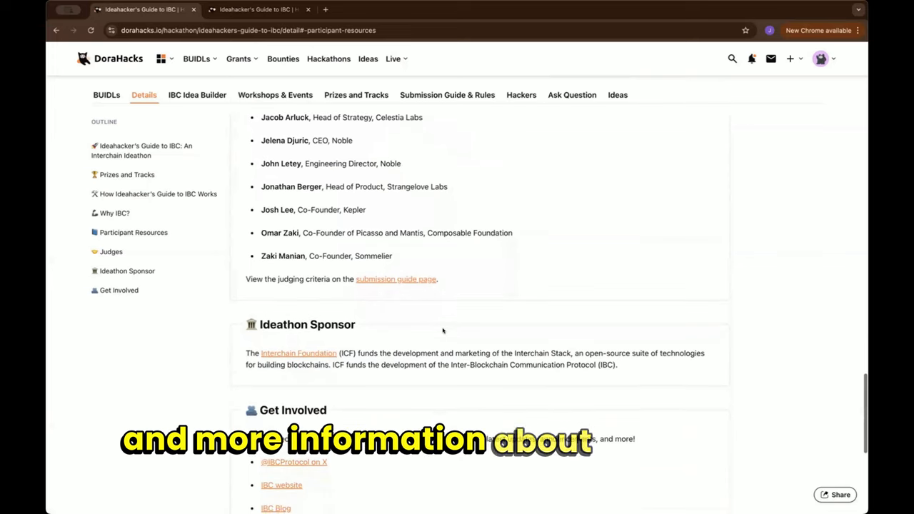
pyautogui.scroll(-3)
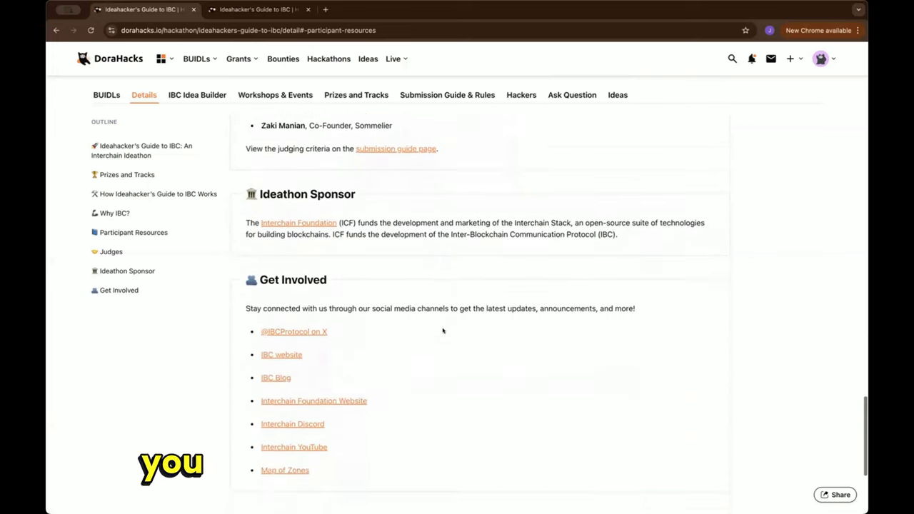
pyautogui.scroll(-3)
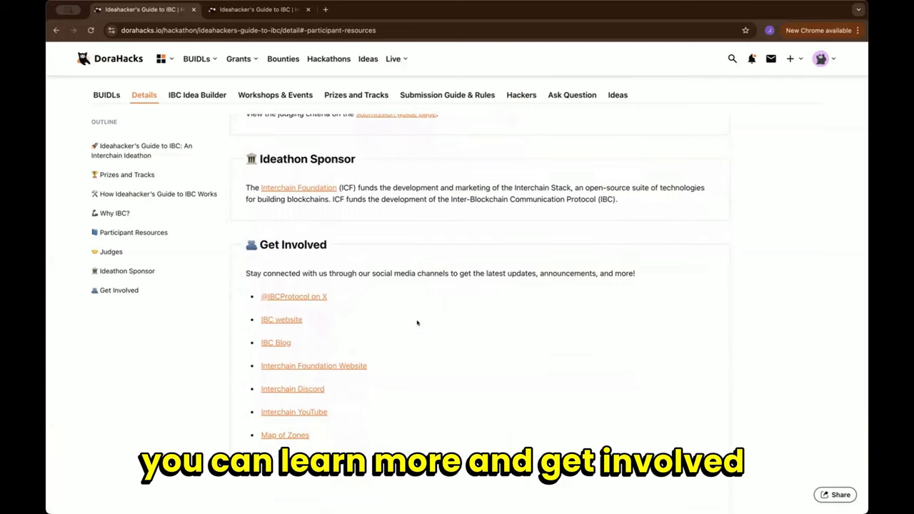
pyautogui.scroll(-3)
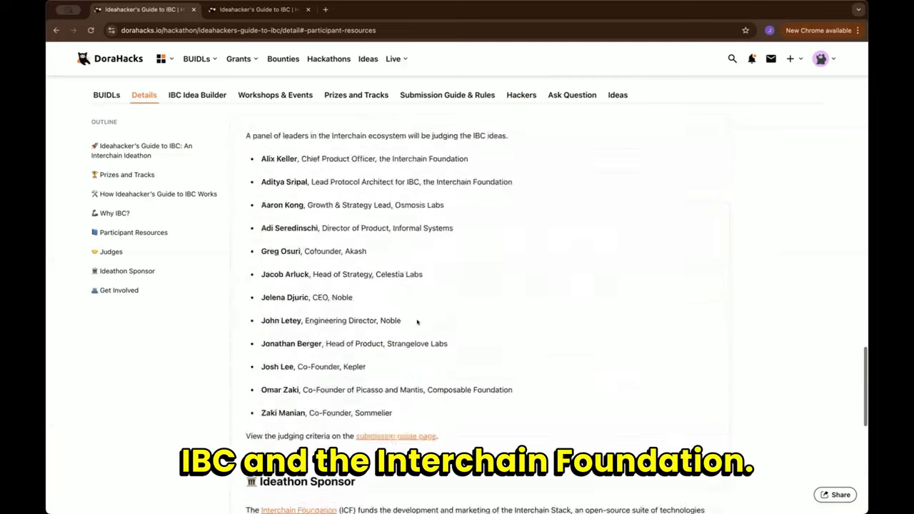
pyautogui.scroll(3)
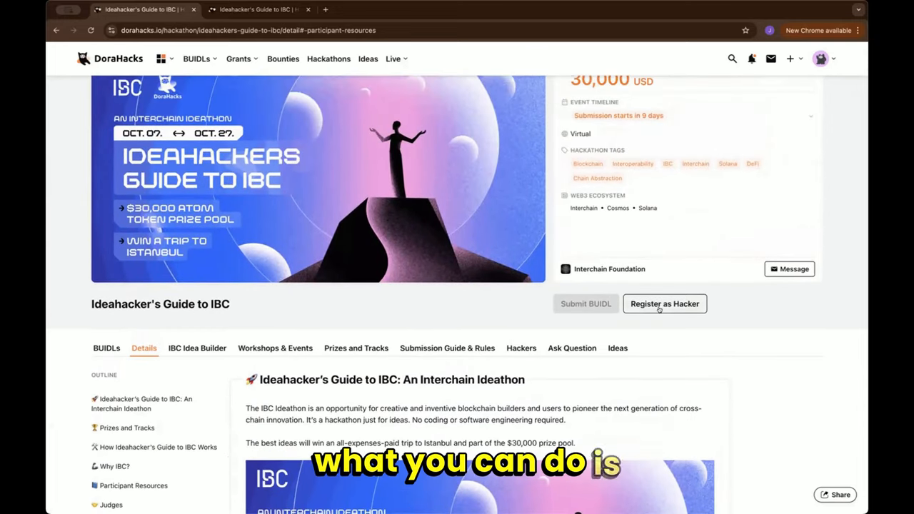
# Register as Hacker for the ideathon, submit the details and dismiss the Congratulations dialog
pyautogui.click(666, 303)
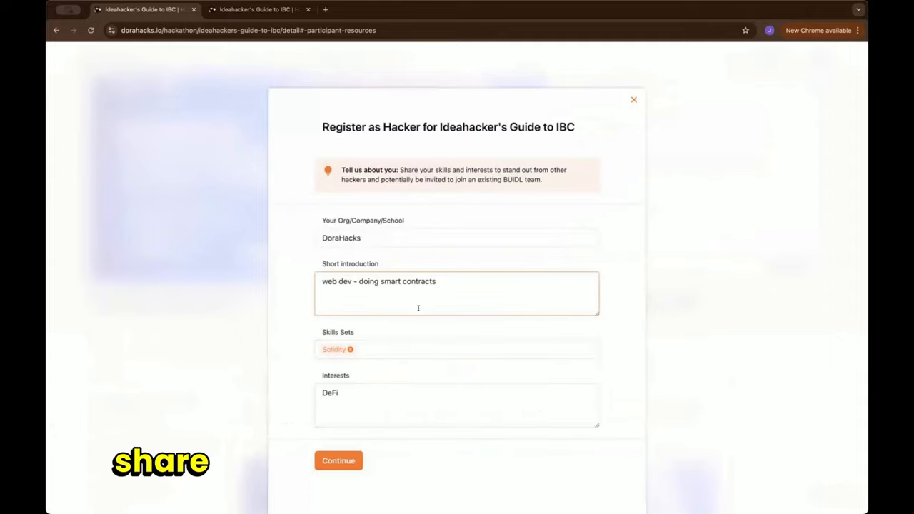
pyautogui.click(337, 460)
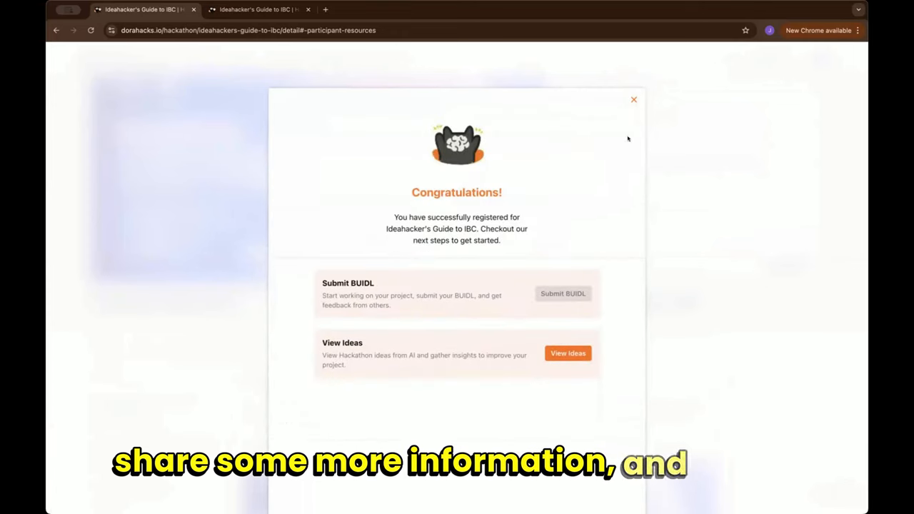
pyautogui.click(634, 100)
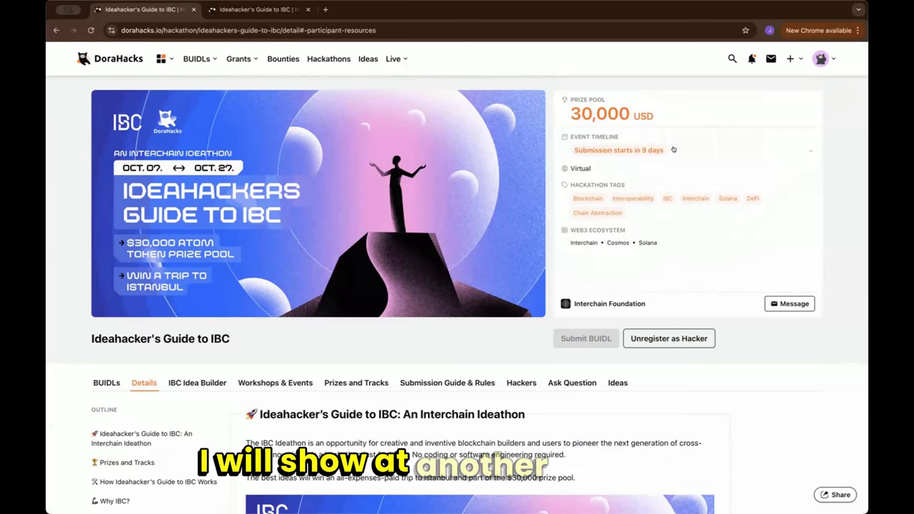
pyautogui.scroll(-3)
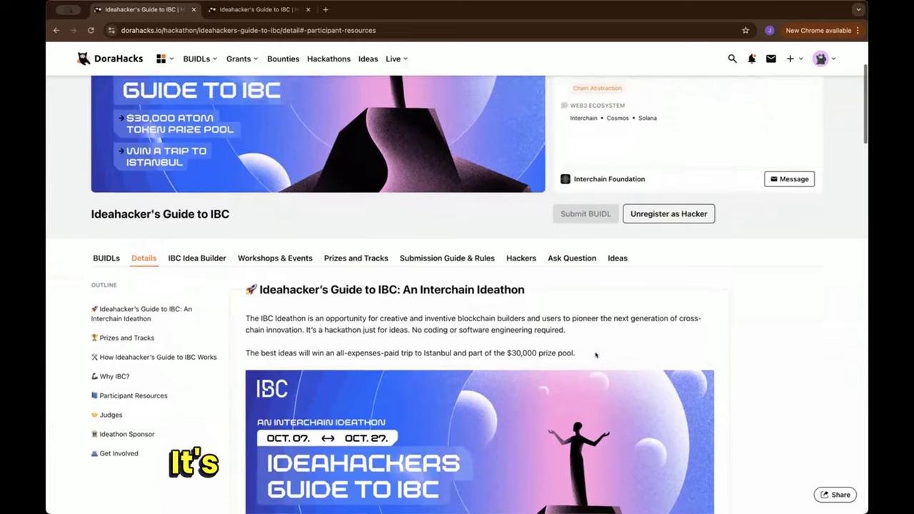
pyautogui.scroll(-3)
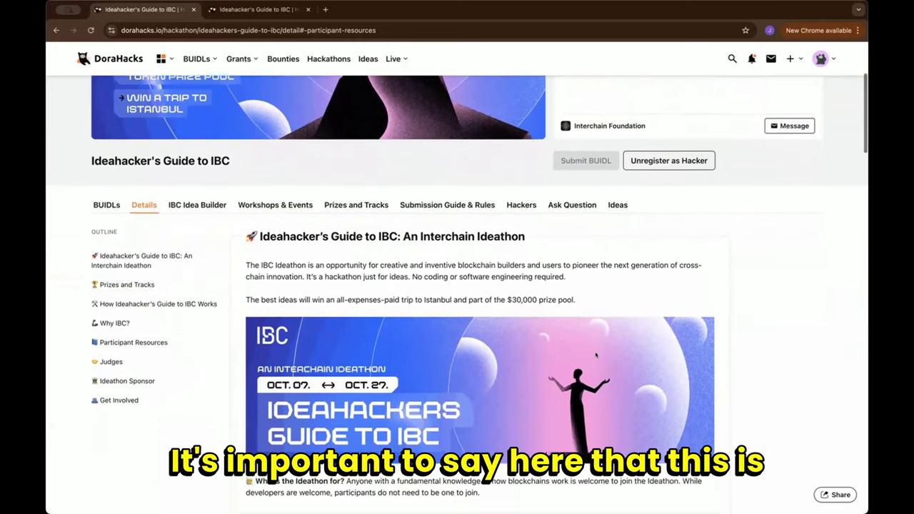
pyautogui.scroll(-3)
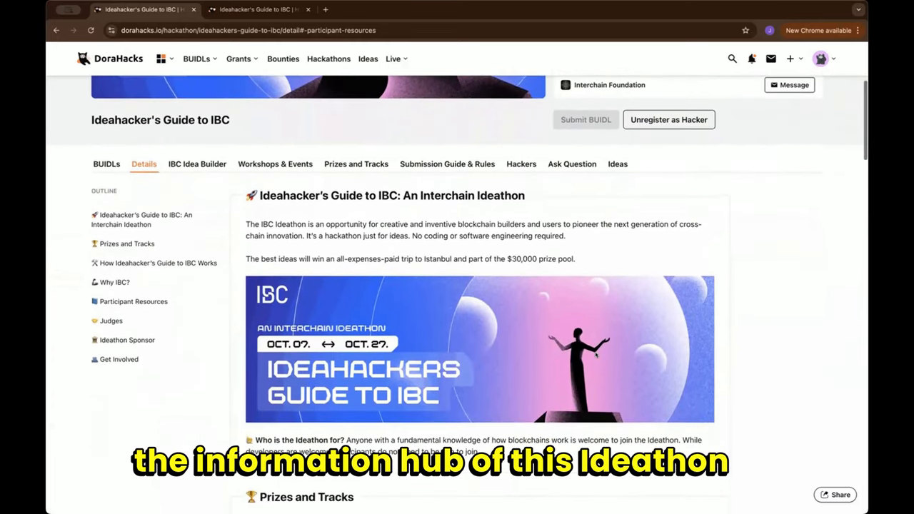
pyautogui.scroll(3)
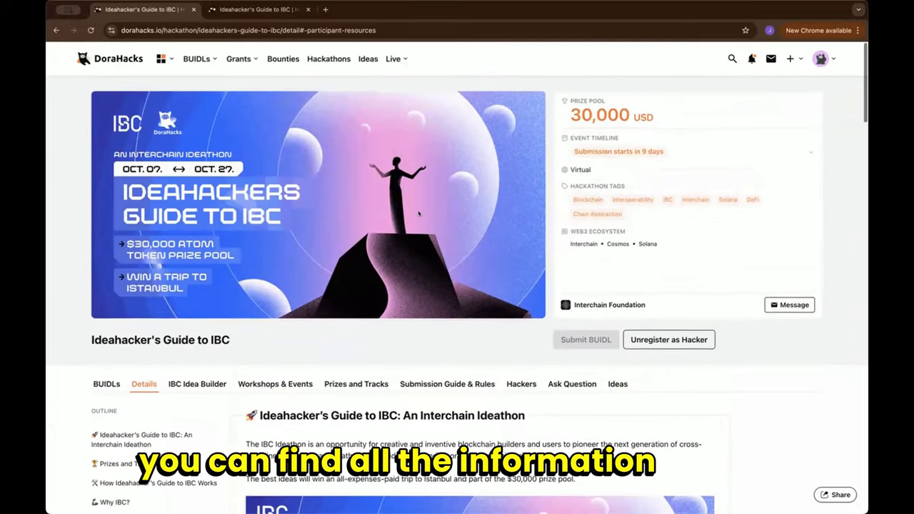
# From the Hackathons list, enter HackSecret 4 and start a Submit BUIDL submission
pyautogui.click(328, 58)
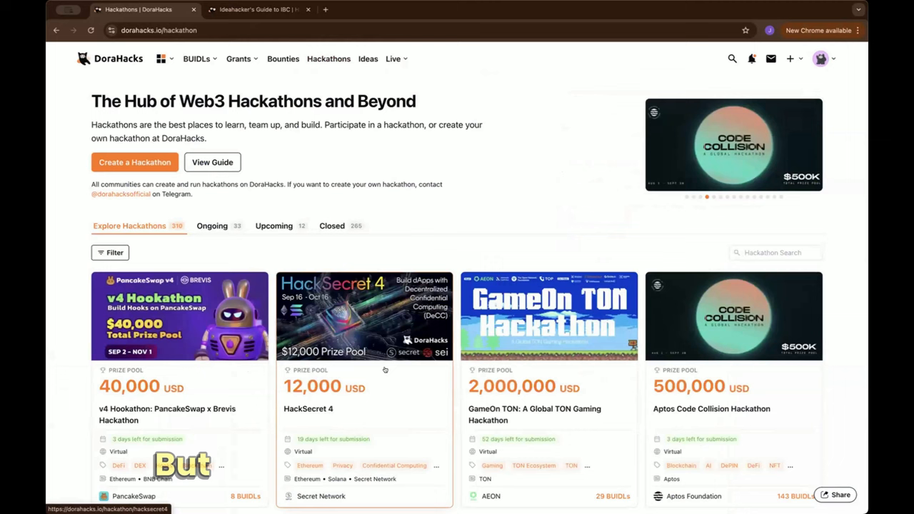
pyautogui.click(363, 317)
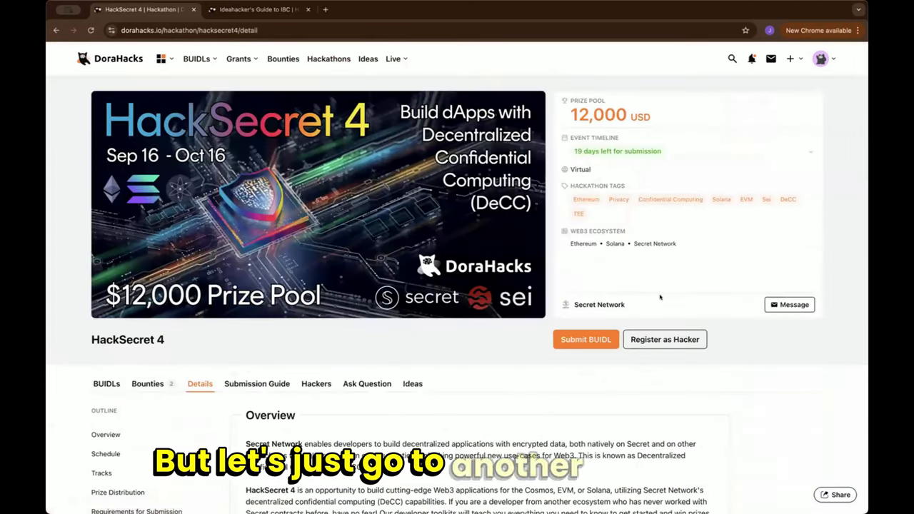
pyautogui.click(585, 340)
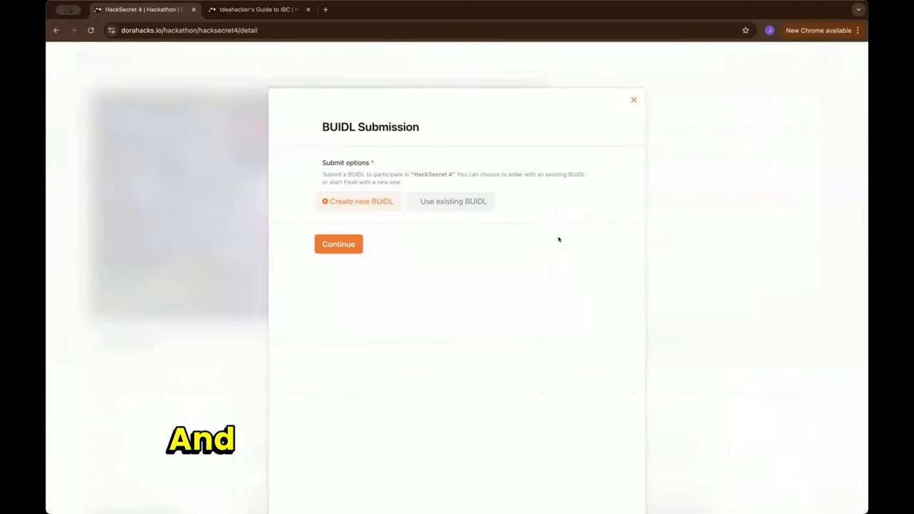
pyautogui.moveTo(500, 223)
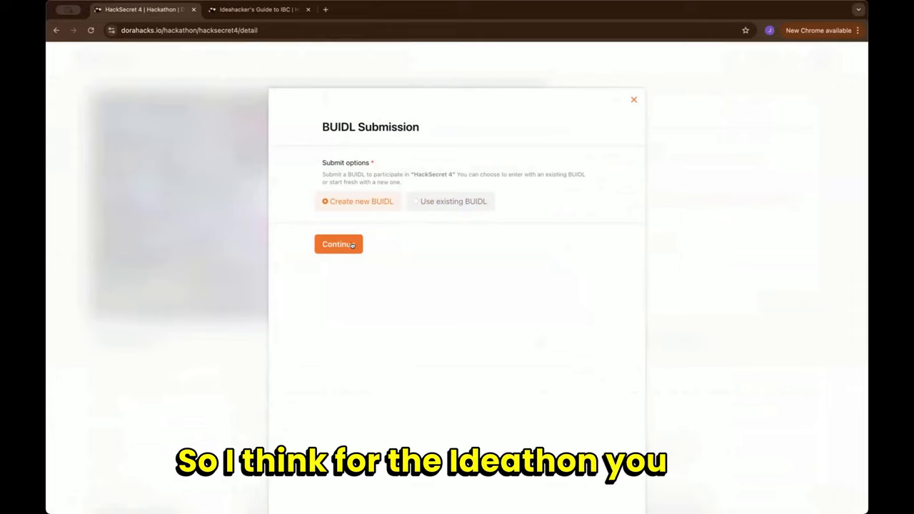
# Create a new BUIDL named 'IBC onboarder' and upload the DoraHacks image as its logo
pyautogui.click(339, 242)
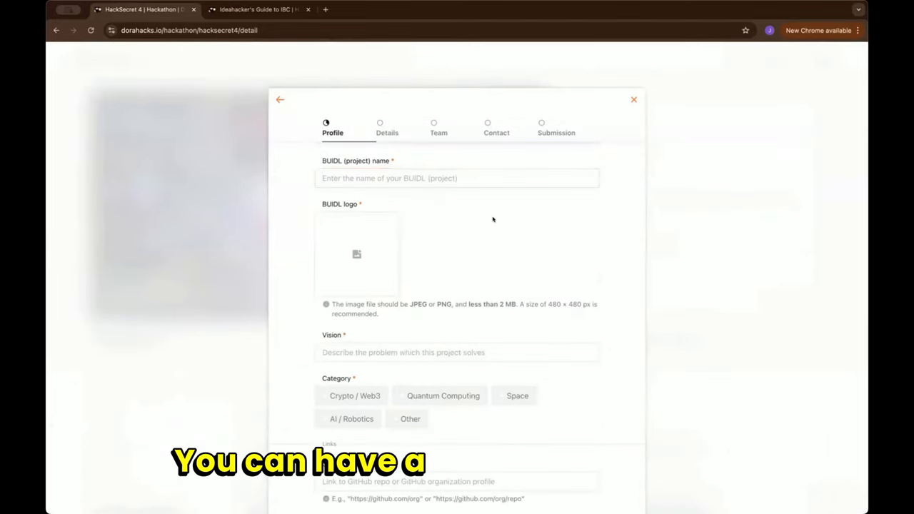
pyautogui.click(457, 177)
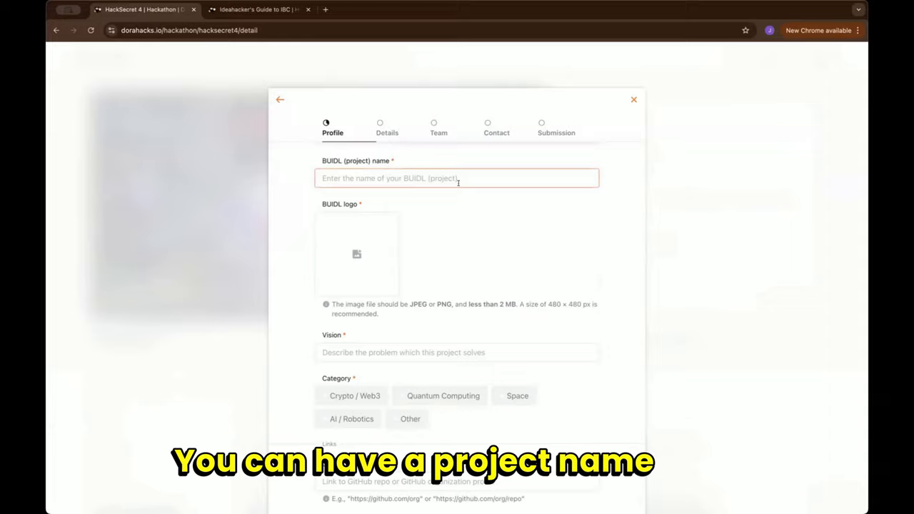
pyautogui.click(457, 177)
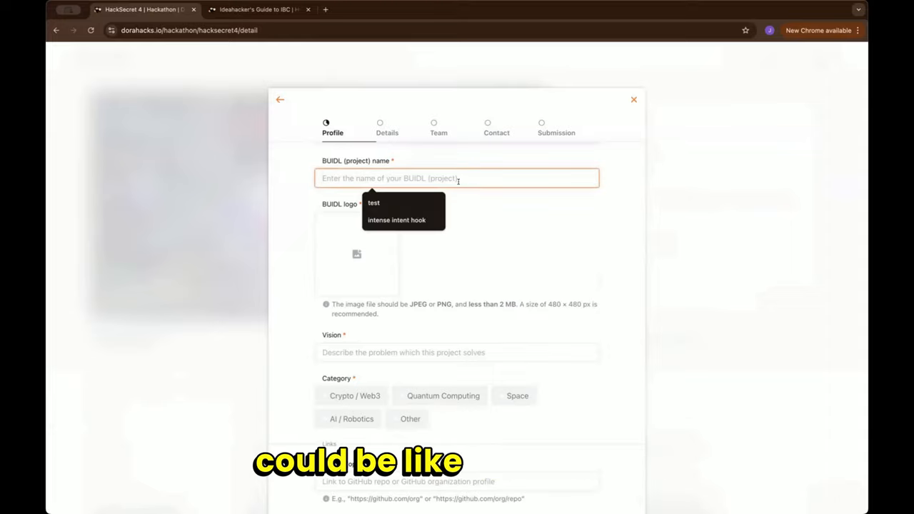
pyautogui.write('IBC')
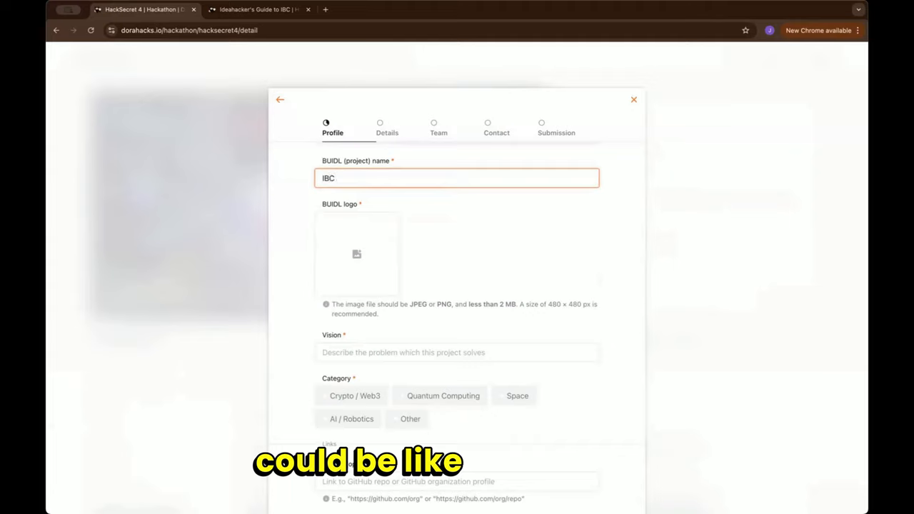
pyautogui.write('onboarder')
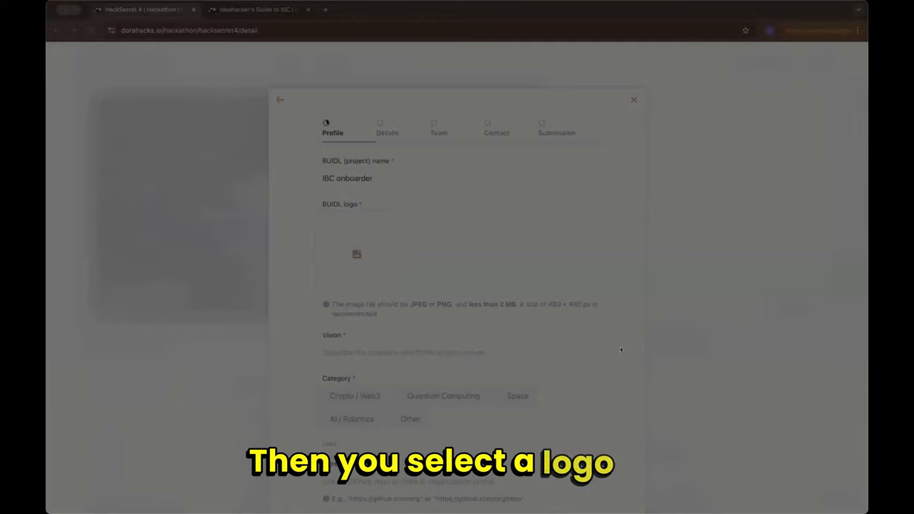
pyautogui.click(358, 254)
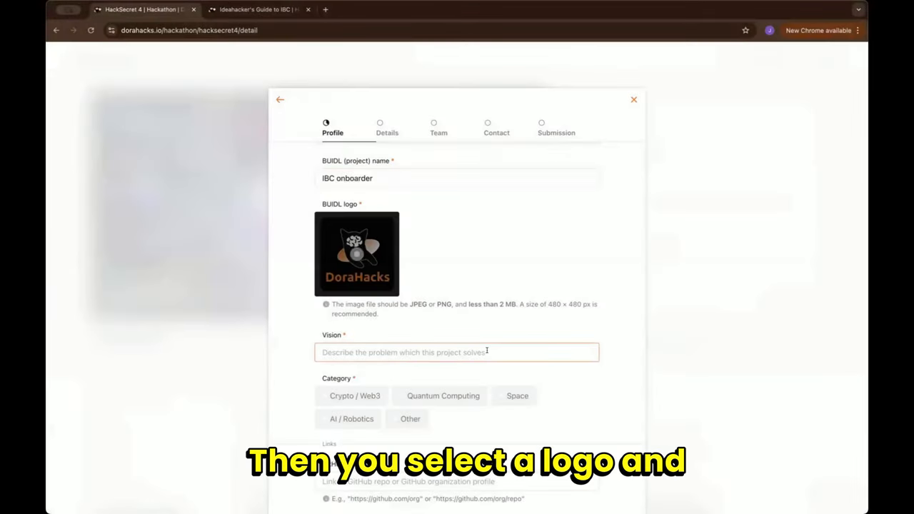
# Write the vision 'Onboarding the next 1bn users to IBC' and choose the Crypto / Web3 category
pyautogui.click(457, 351)
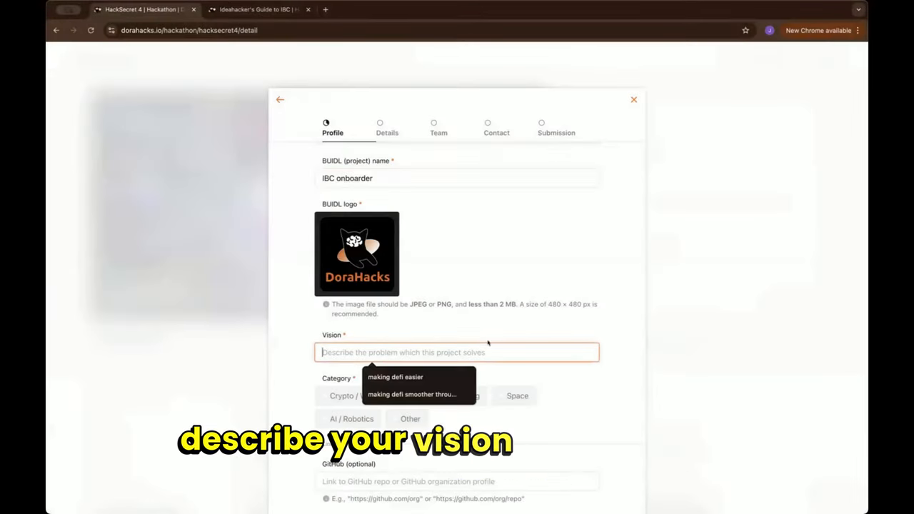
pyautogui.moveTo(486, 326)
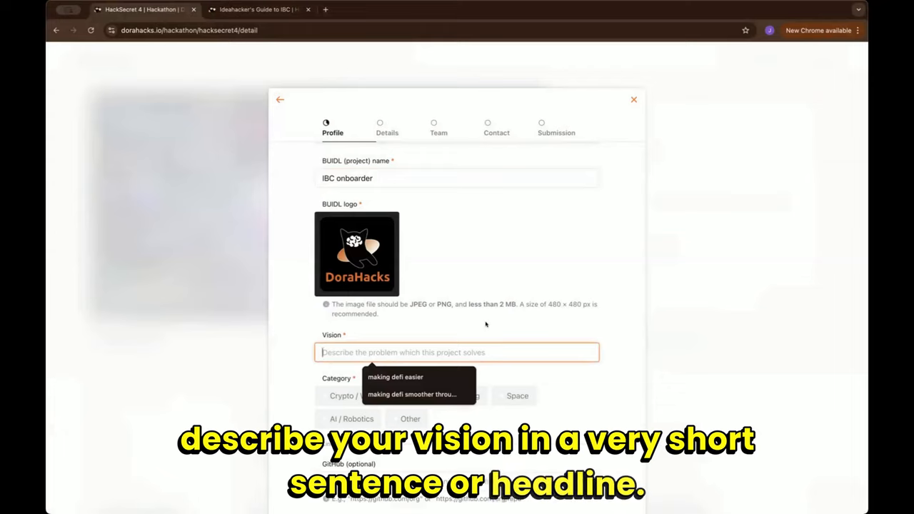
pyautogui.write('Onboarding the next 1bn users to')
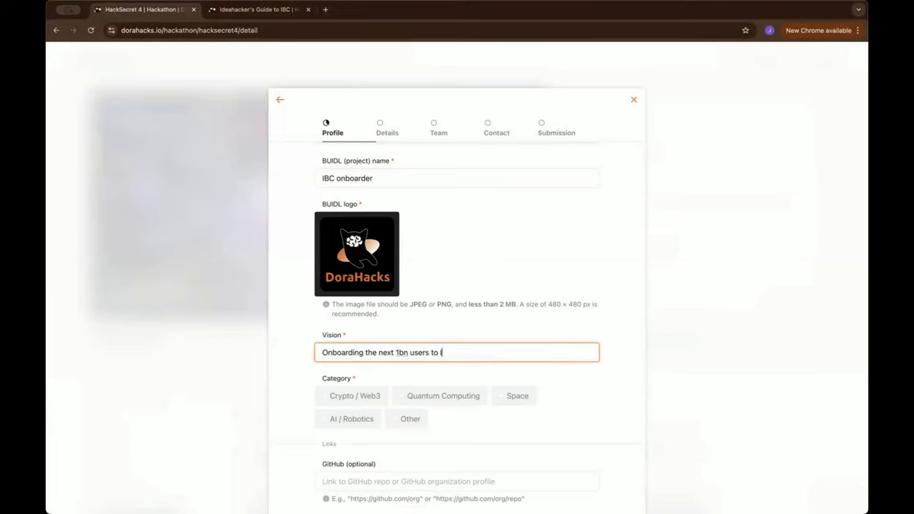
pyautogui.write('IBC')
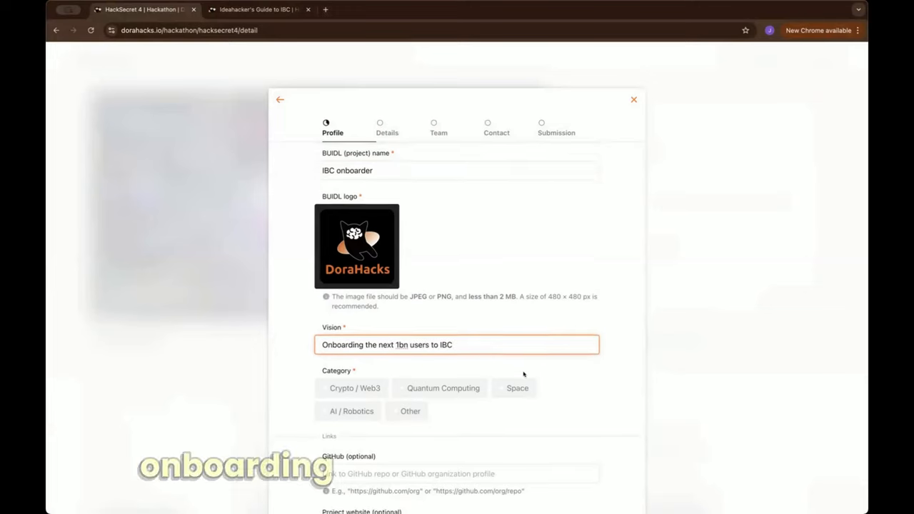
pyautogui.scroll(-3)
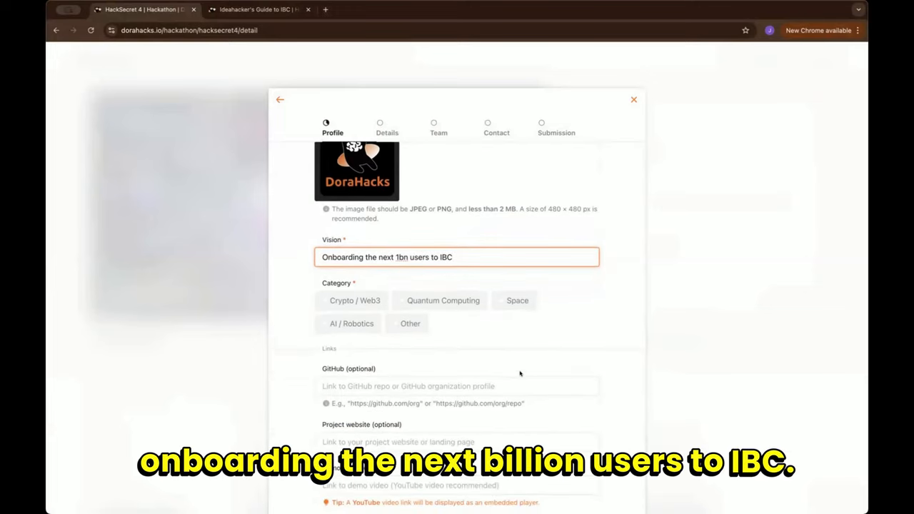
pyautogui.click(351, 301)
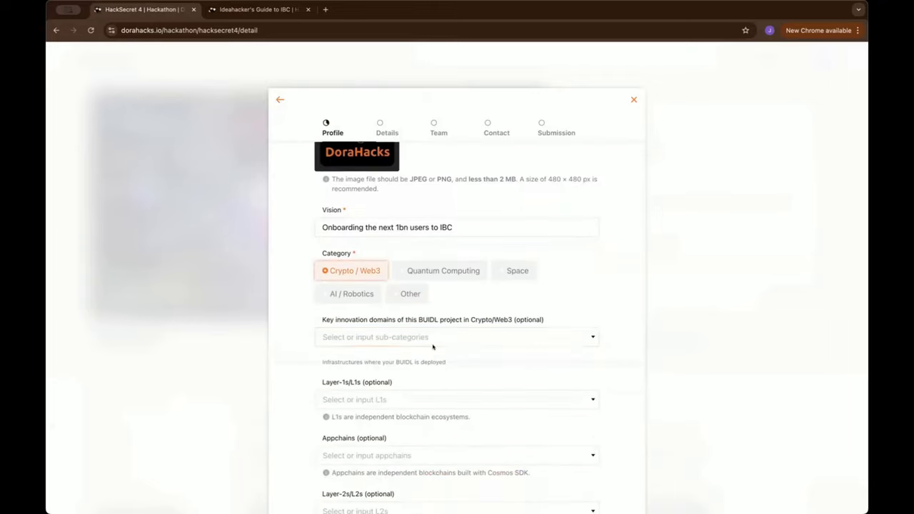
# Pick Appchain Infrastructure as the key innovation domain and look over the Layer-1, Appchains and Layer-2 fields
pyautogui.click(457, 338)
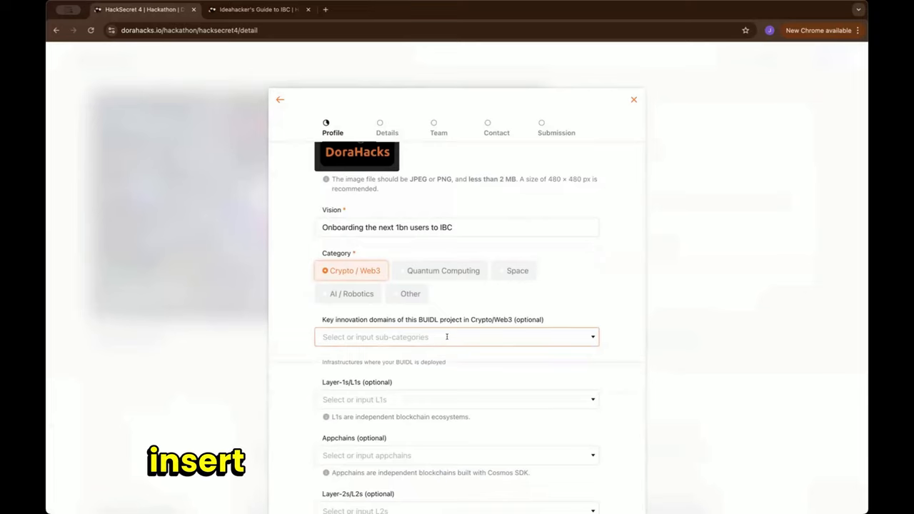
pyautogui.click(457, 337)
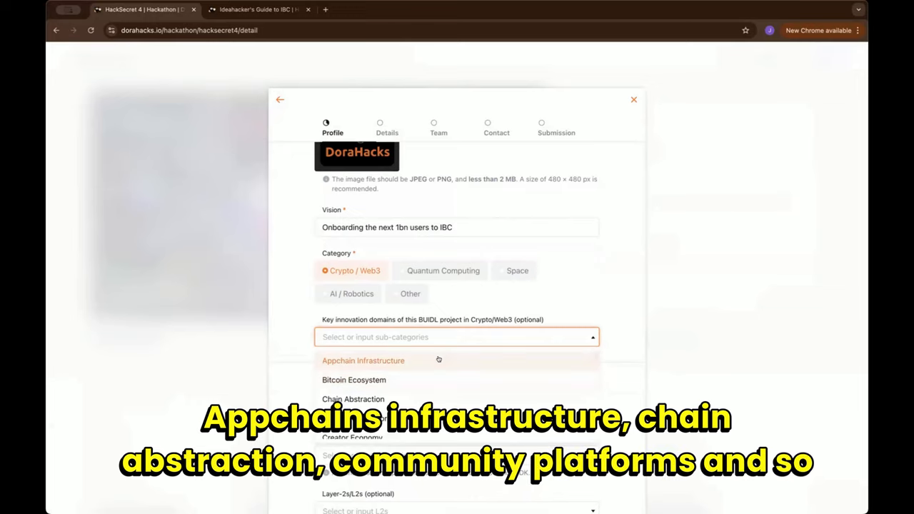
pyautogui.click(363, 360)
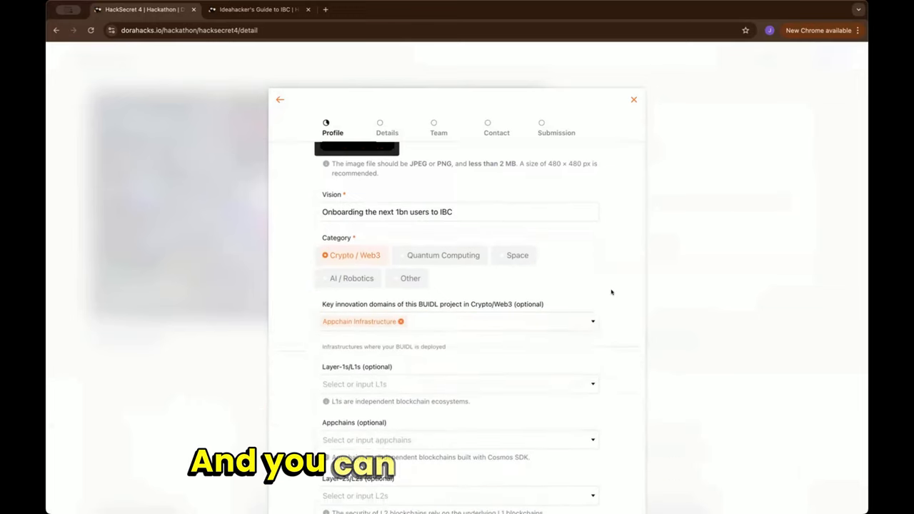
pyautogui.scroll(-3)
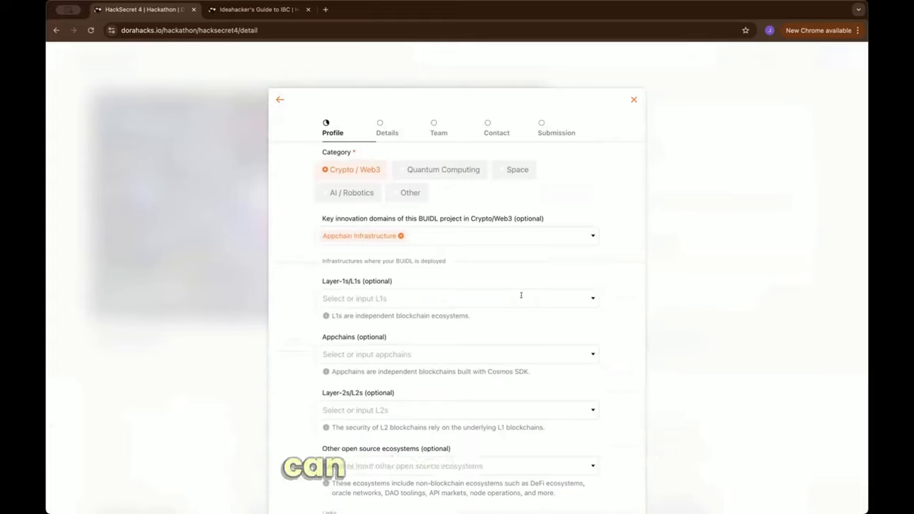
pyautogui.click(457, 299)
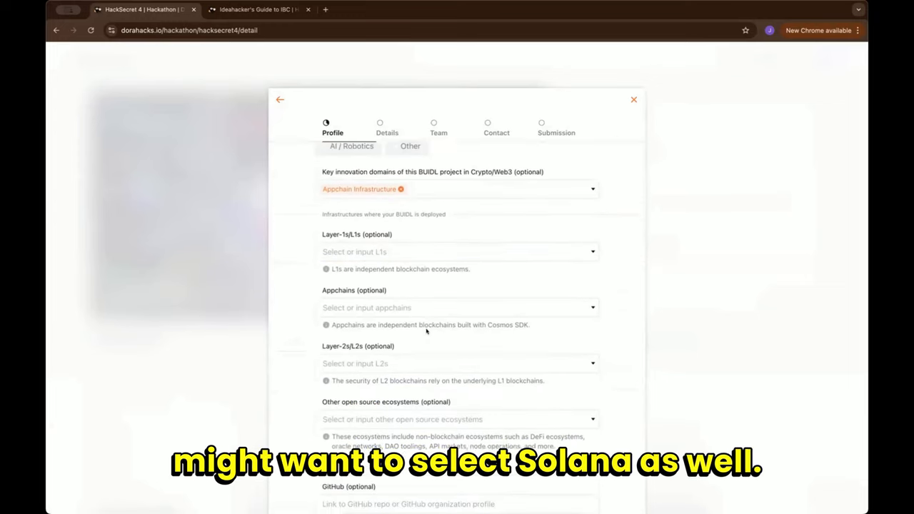
pyautogui.scroll(-3)
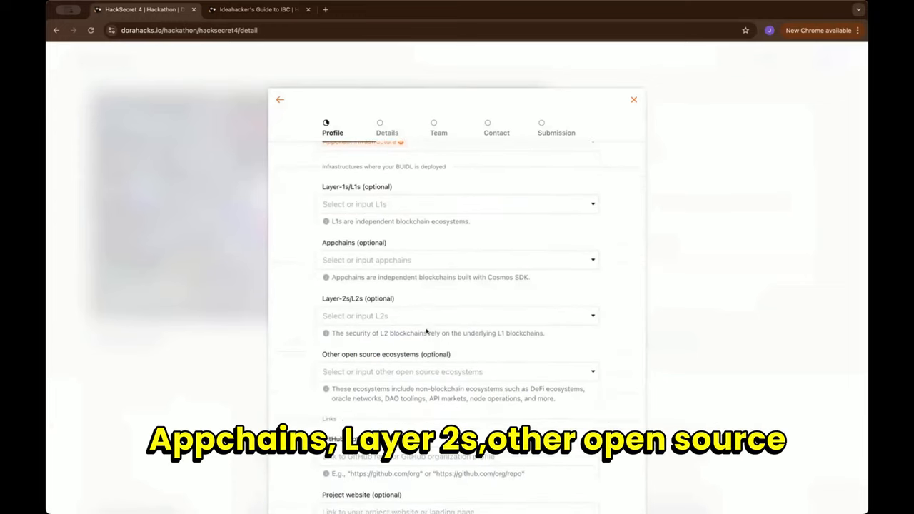
pyautogui.scroll(-3)
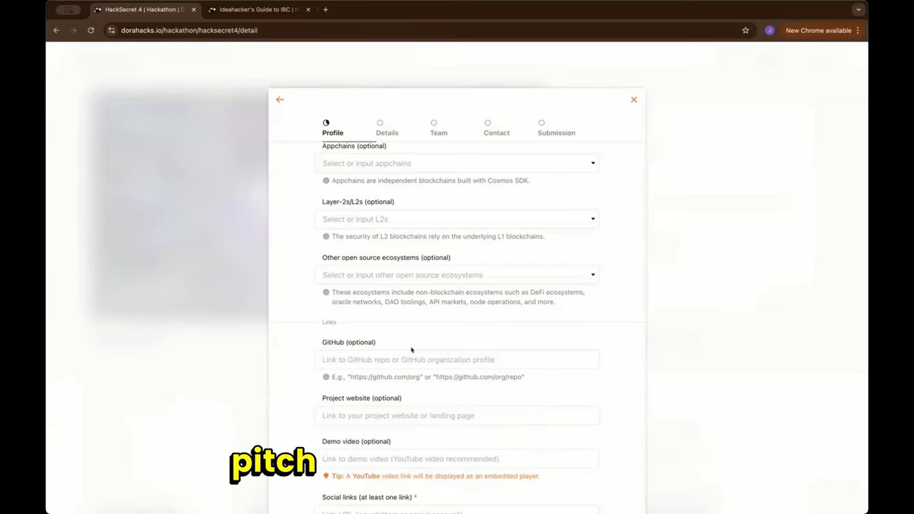
# Move down past the GitHub, website and demo video fields to the required Social links section
pyautogui.scroll(-3)
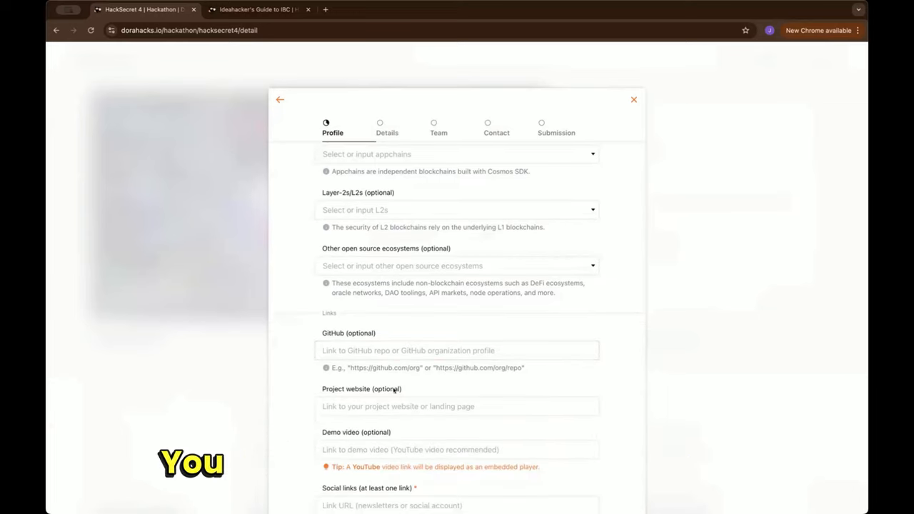
pyautogui.scroll(-3)
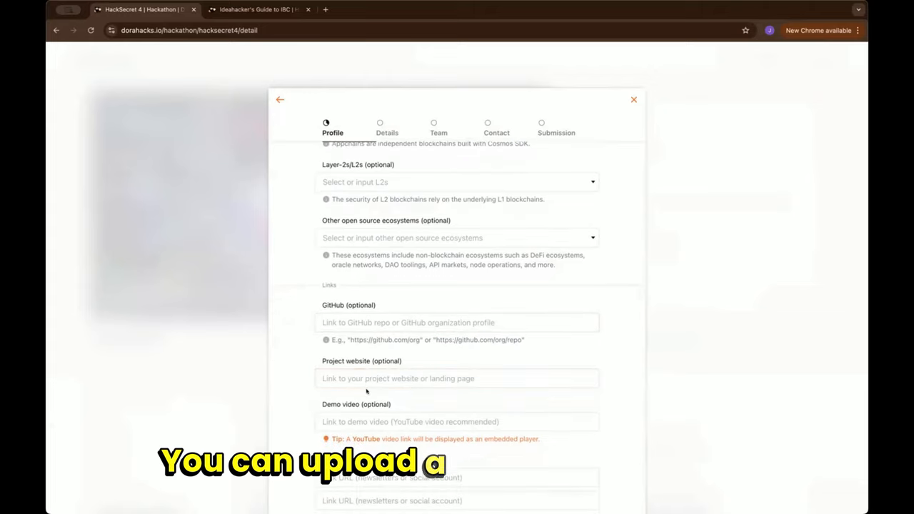
pyautogui.scroll(-3)
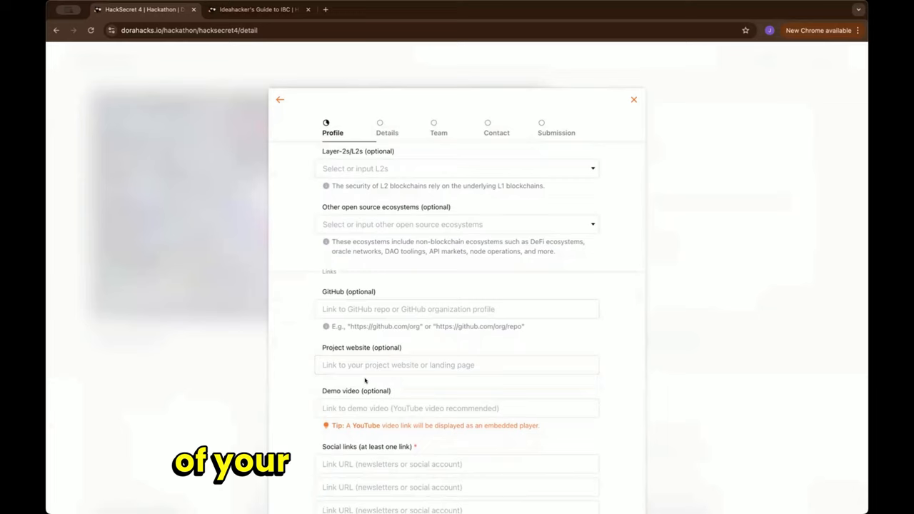
pyautogui.scroll(-3)
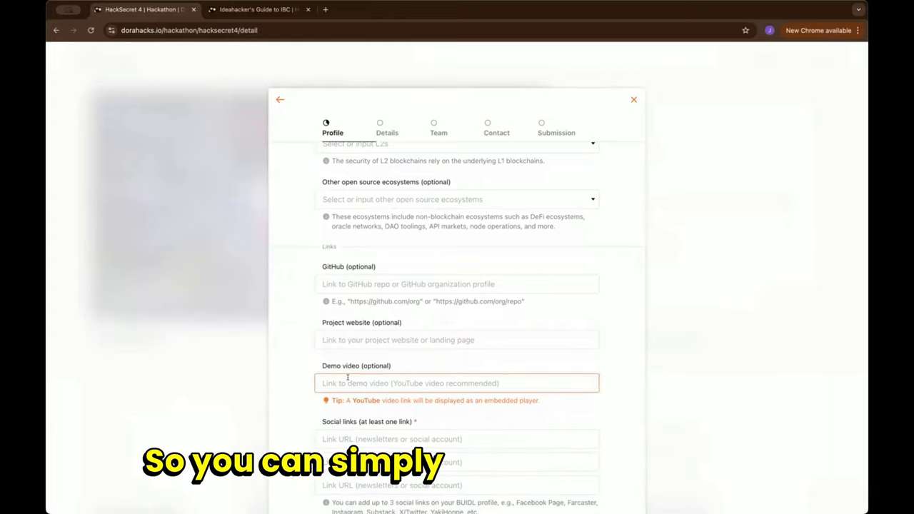
pyautogui.scroll(-3)
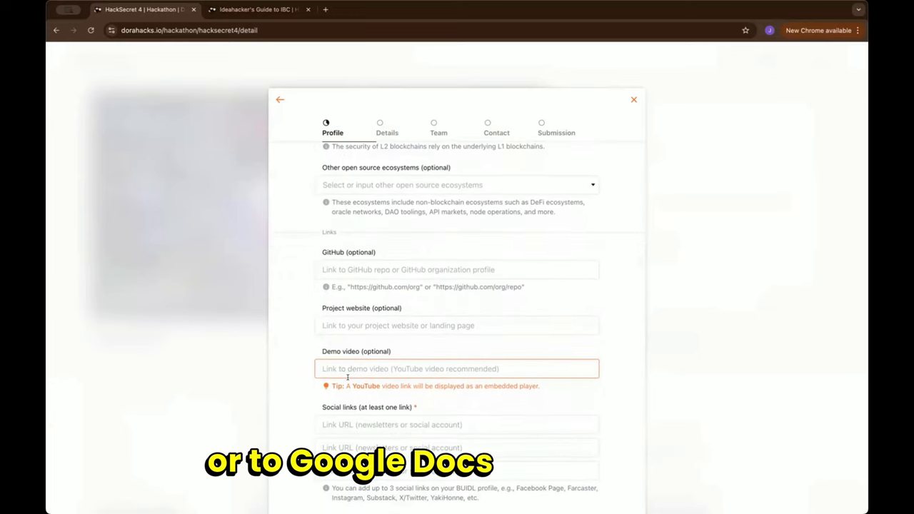
pyautogui.scroll(-3)
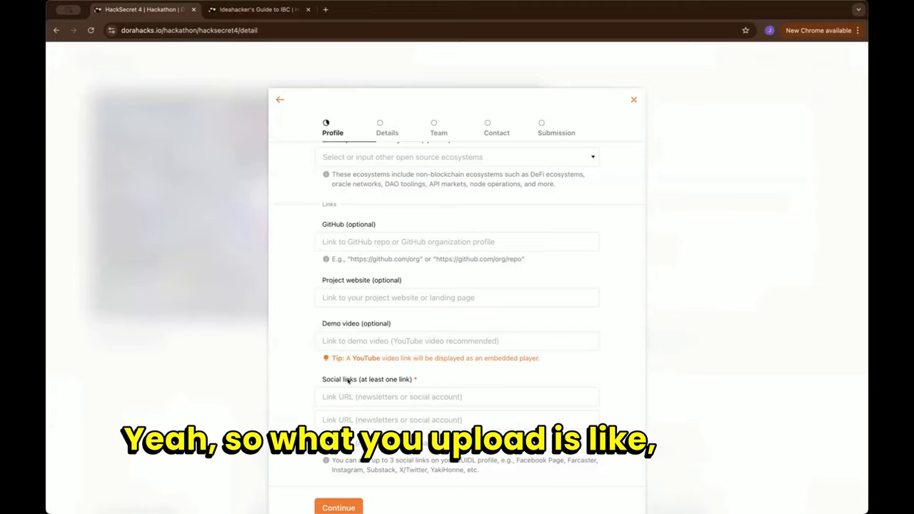
pyautogui.scroll(-3)
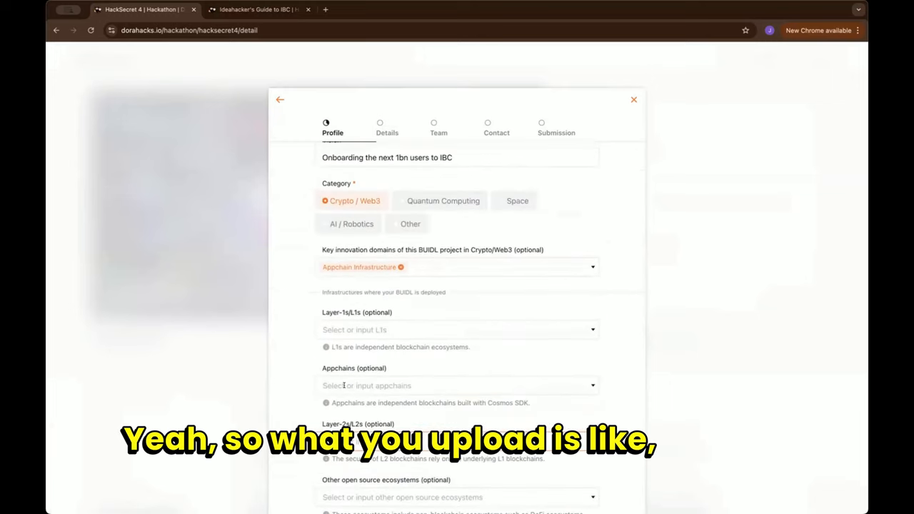
pyautogui.scroll(-3)
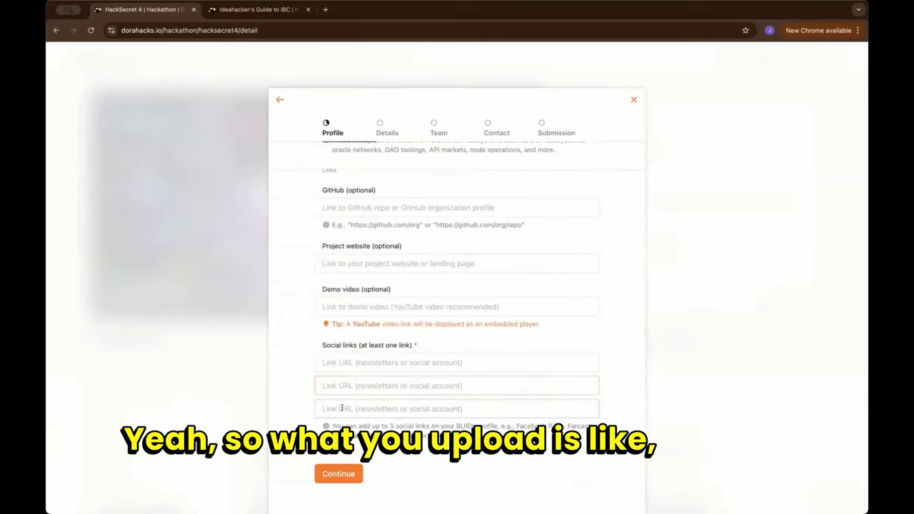
pyautogui.click(338, 475)
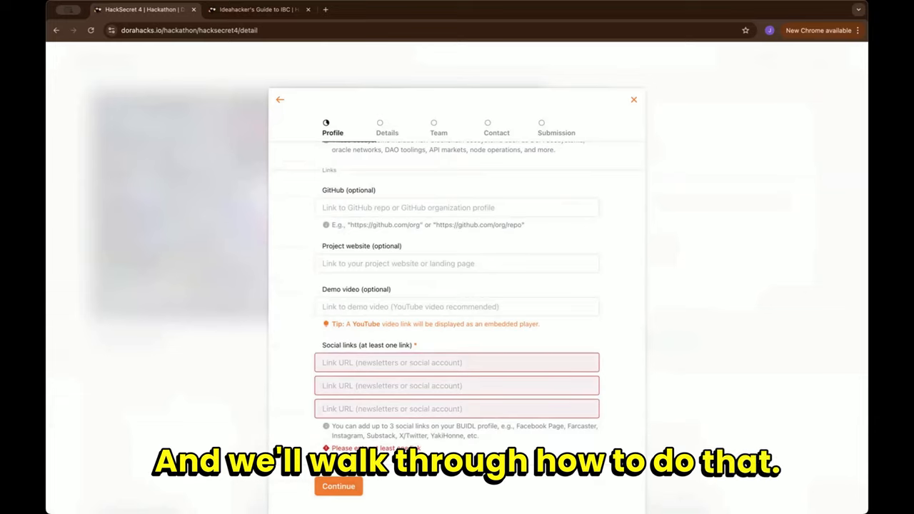
# Enter test.com as the first social link so the submission can continue to Details
pyautogui.click(457, 363)
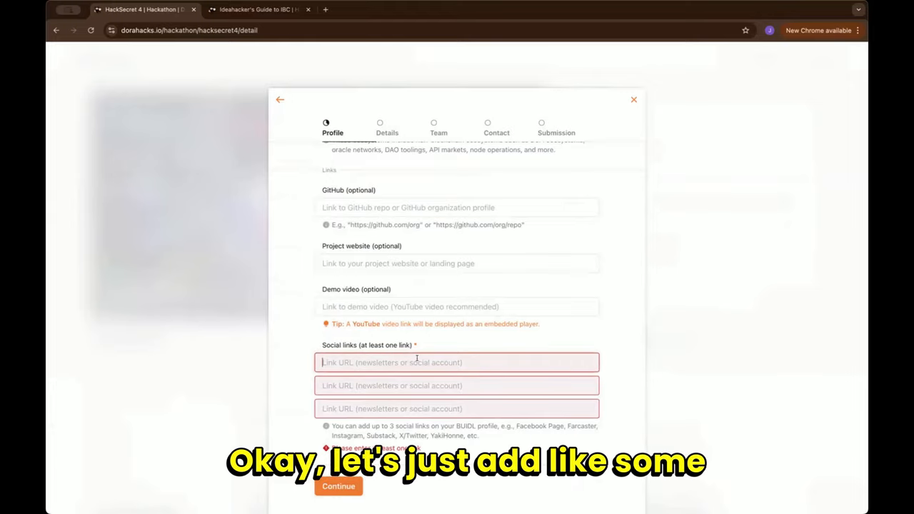
pyautogui.write('test.com')
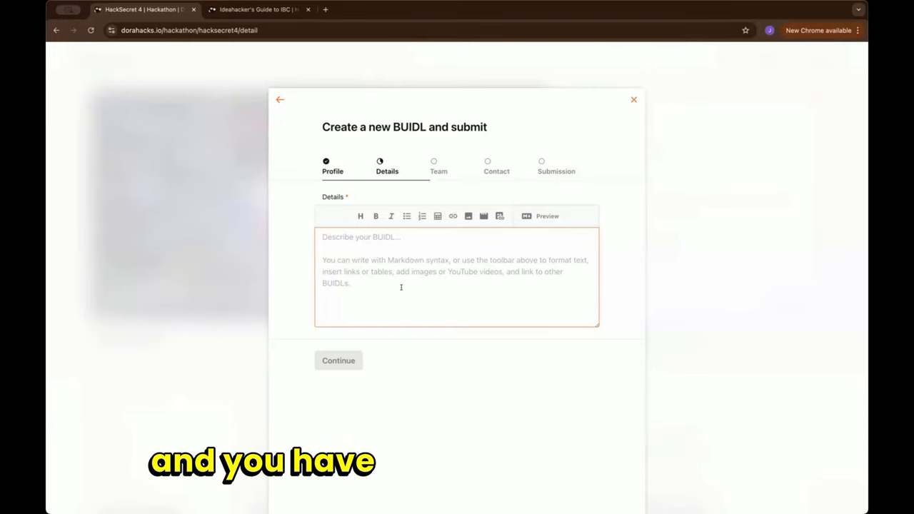
# Insert a '# Heading level 1' line via the markdown toolbar's H button
pyautogui.click(360, 216)
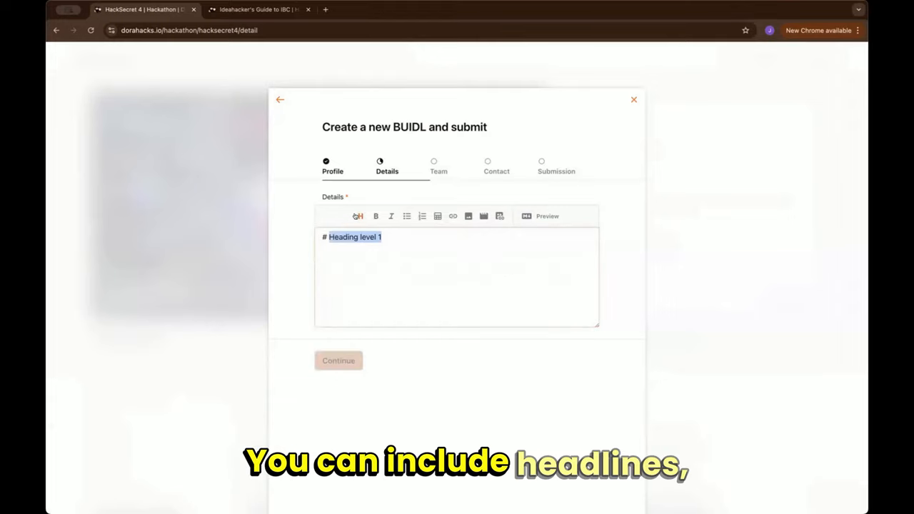
pyautogui.click(389, 243)
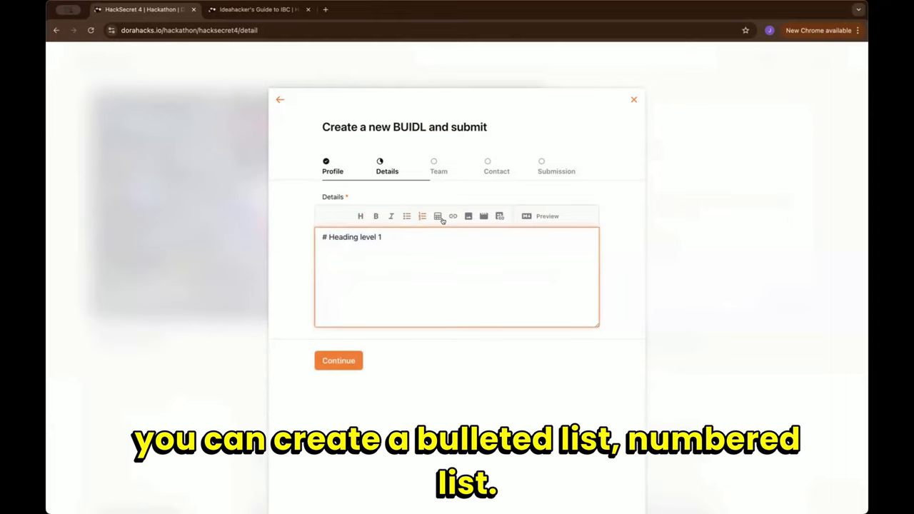
pyautogui.moveTo(453, 217)
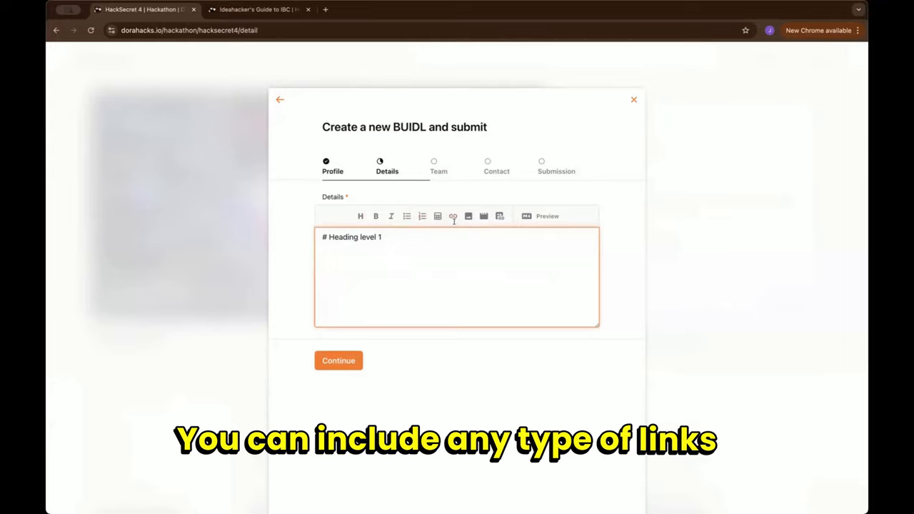